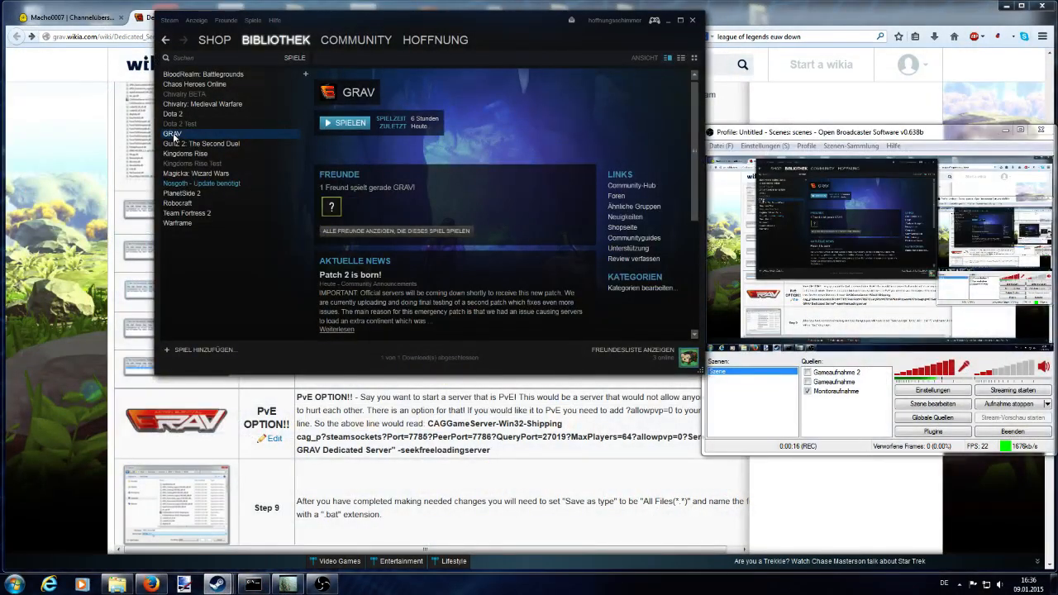
# Step: From GRAV's Steam properties, browse its local files to show the install folder
pyautogui.click(276, 40)
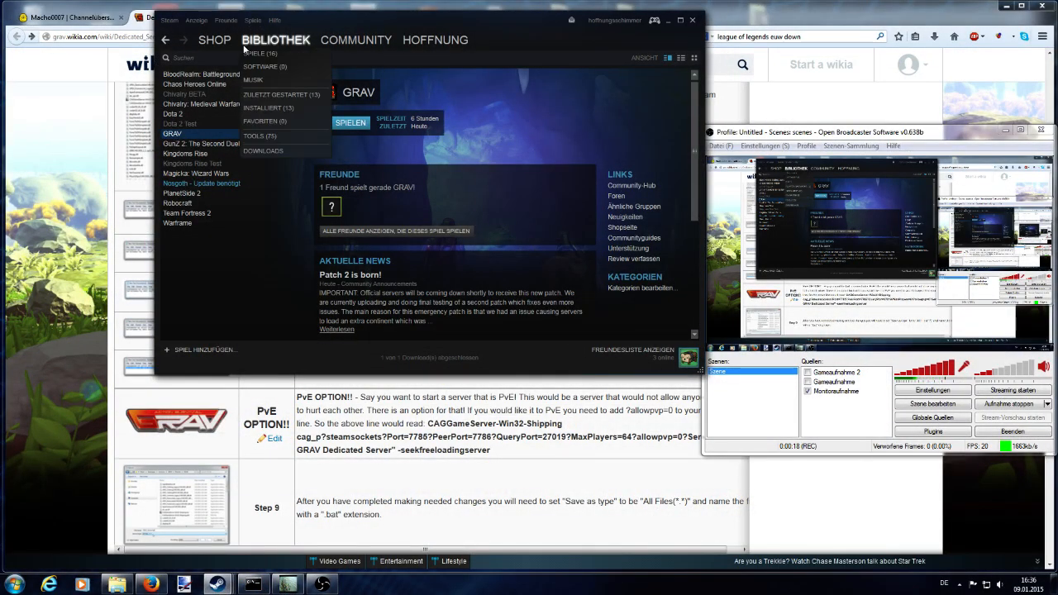
pyautogui.rightClick(172, 132)
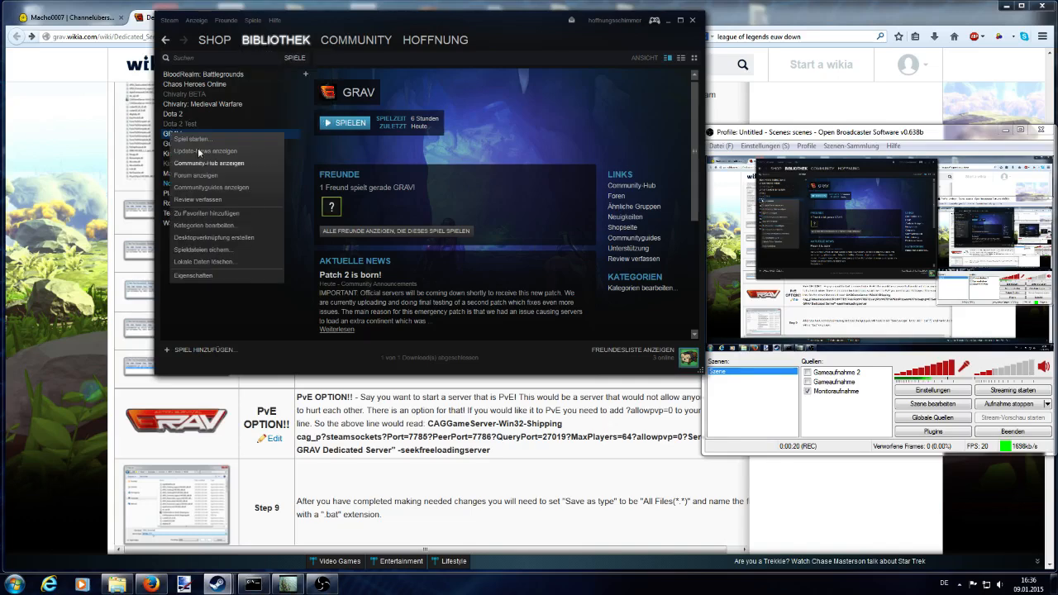
pyautogui.moveTo(198, 262)
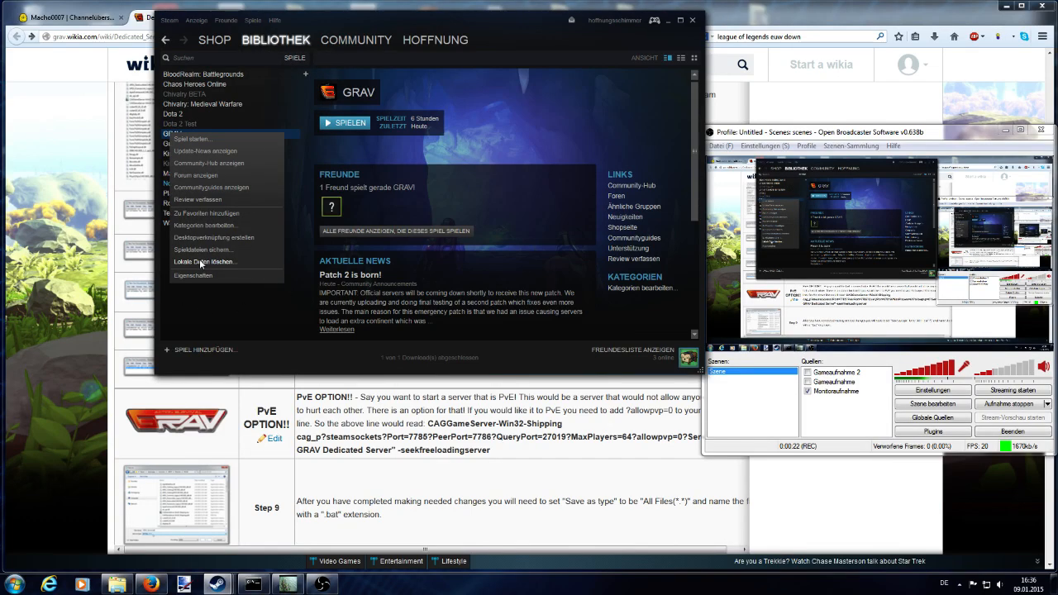
pyautogui.moveTo(194, 275)
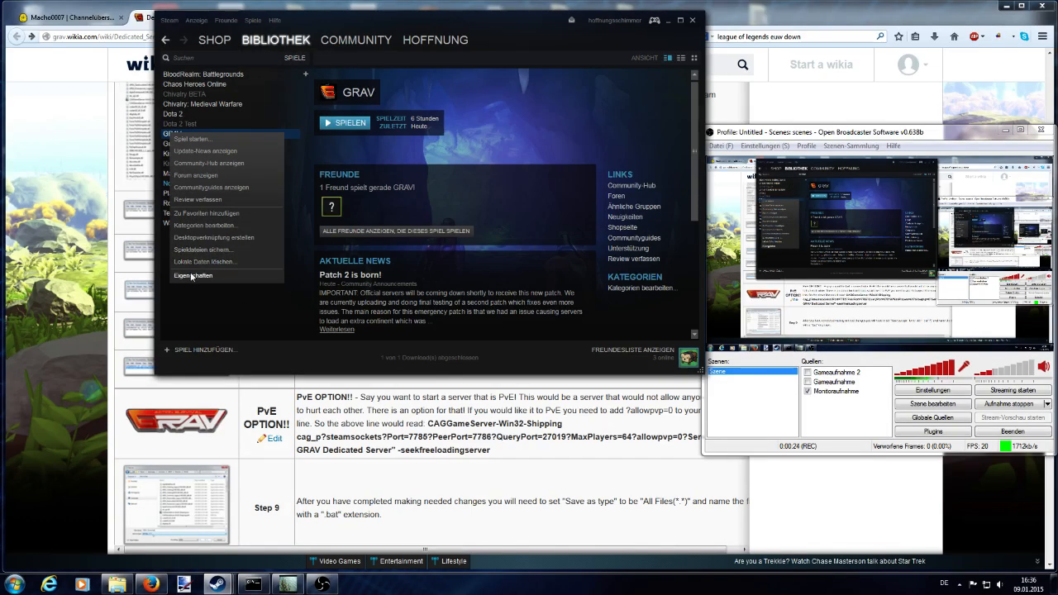
pyautogui.click(192, 274)
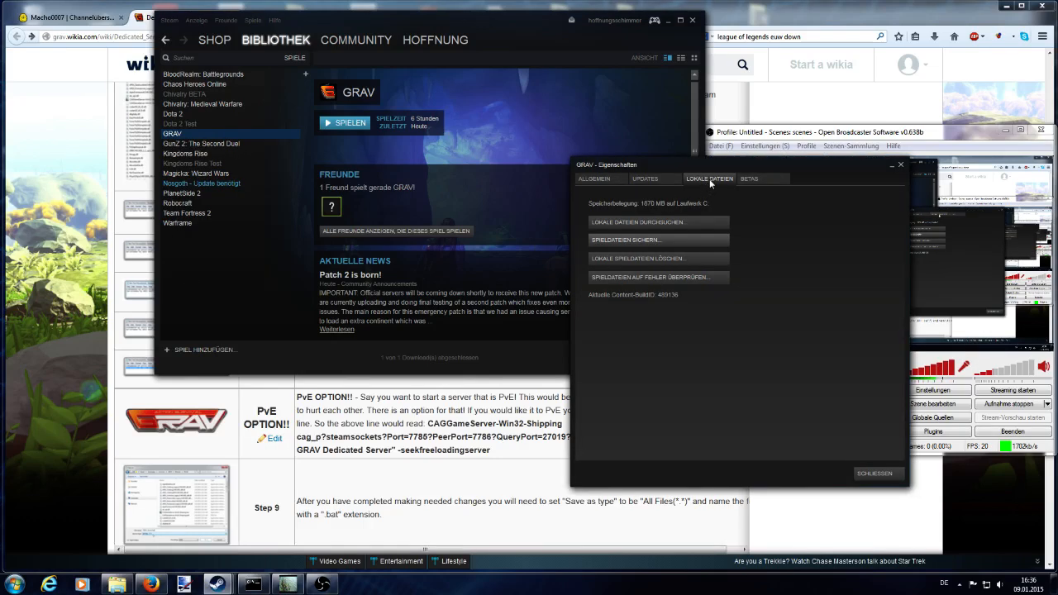
pyautogui.click(639, 222)
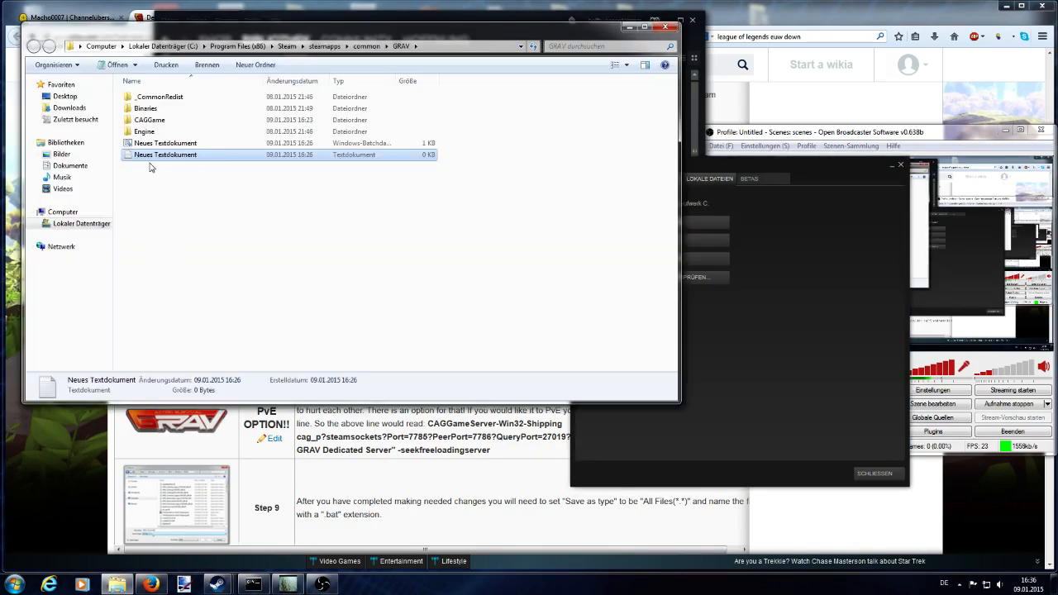
pyautogui.moveTo(218, 192)
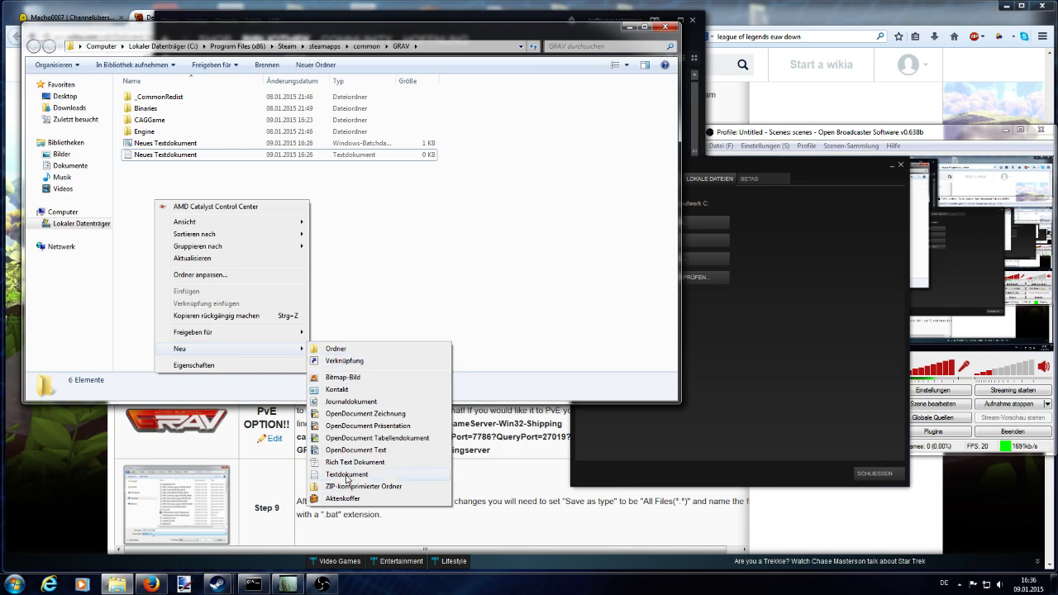
# Step: Create a new text document in the GRAV folder and open it in Notepad
pyautogui.click(346, 473)
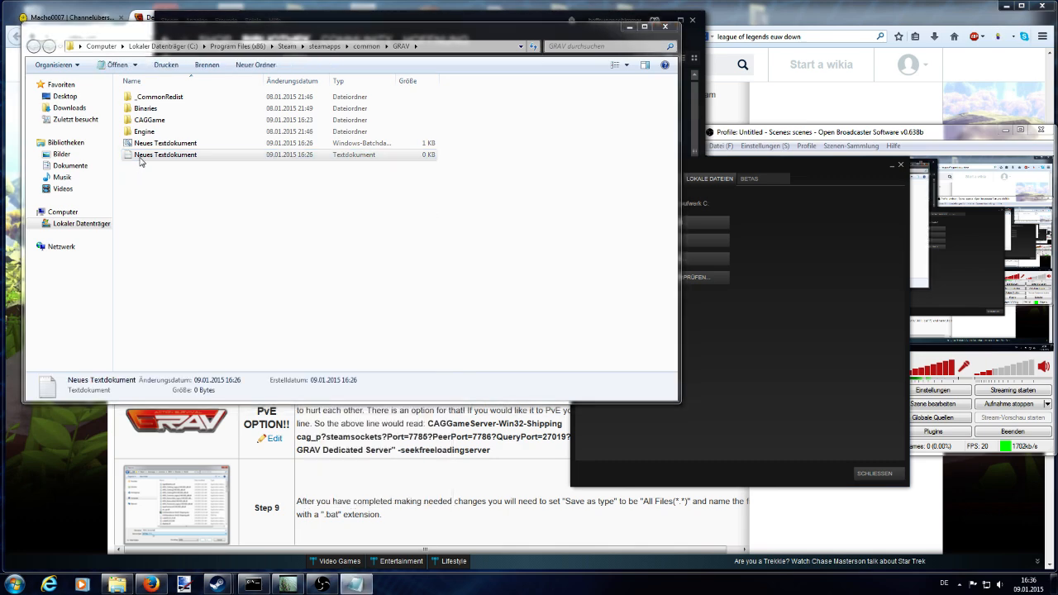
pyautogui.doubleClick(165, 155)
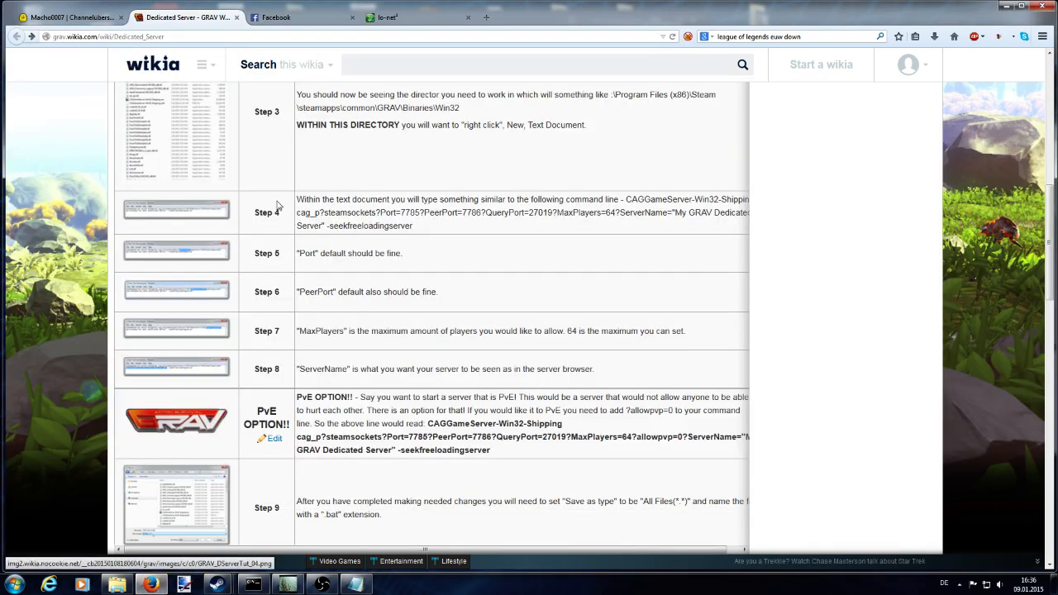
pyautogui.moveTo(510, 192)
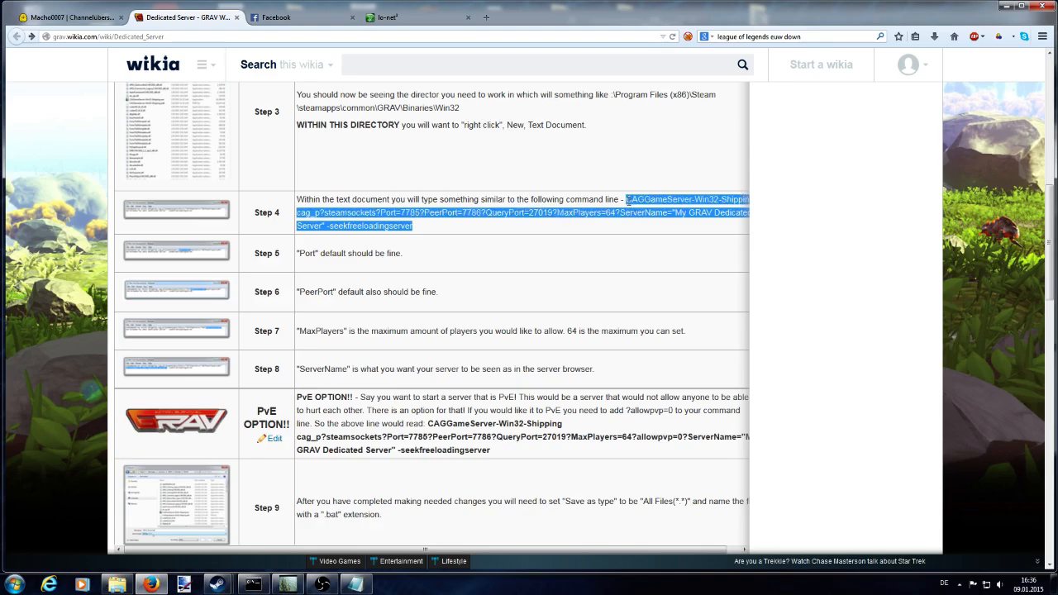
# Step: Scroll the wiki guide to the Step 4 dedicated-server command line
pyautogui.scroll(-3)
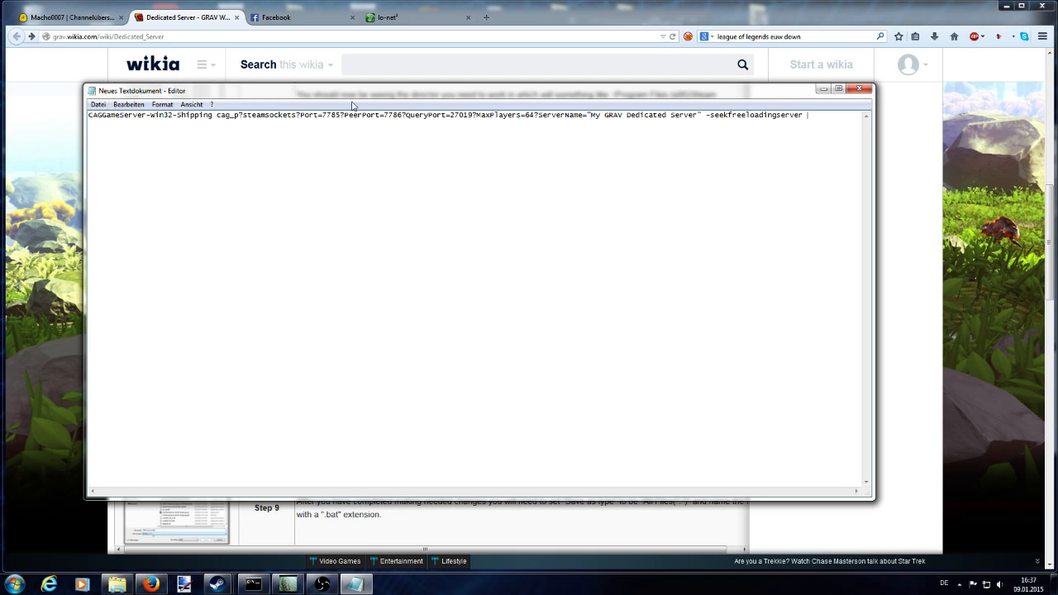
# Step: Save the pasted server command as a .bat file in the GRAV folder
pyautogui.click(98, 104)
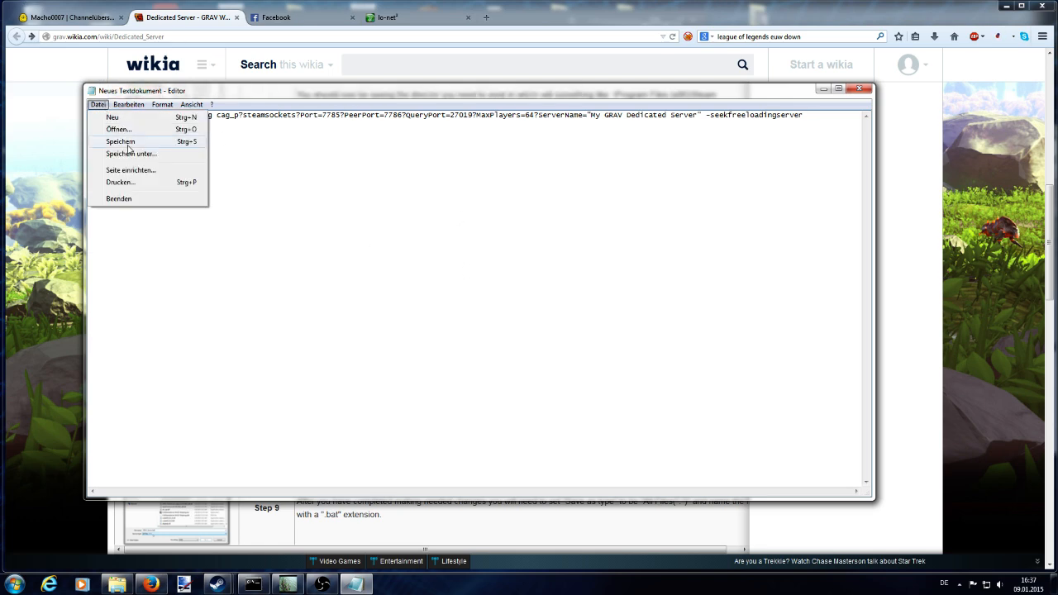
pyautogui.click(121, 156)
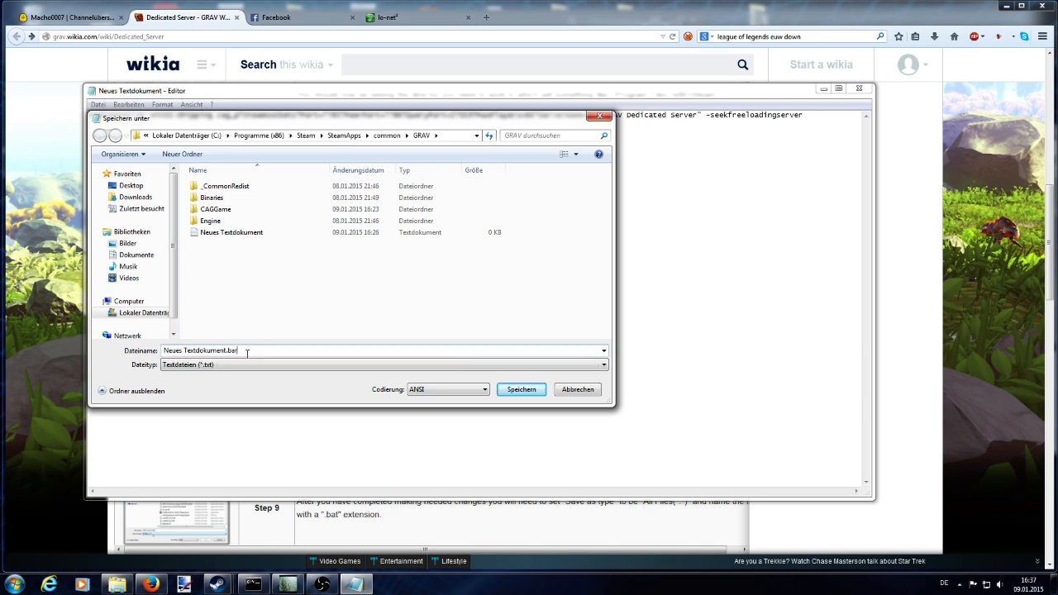
pyautogui.moveTo(299, 268)
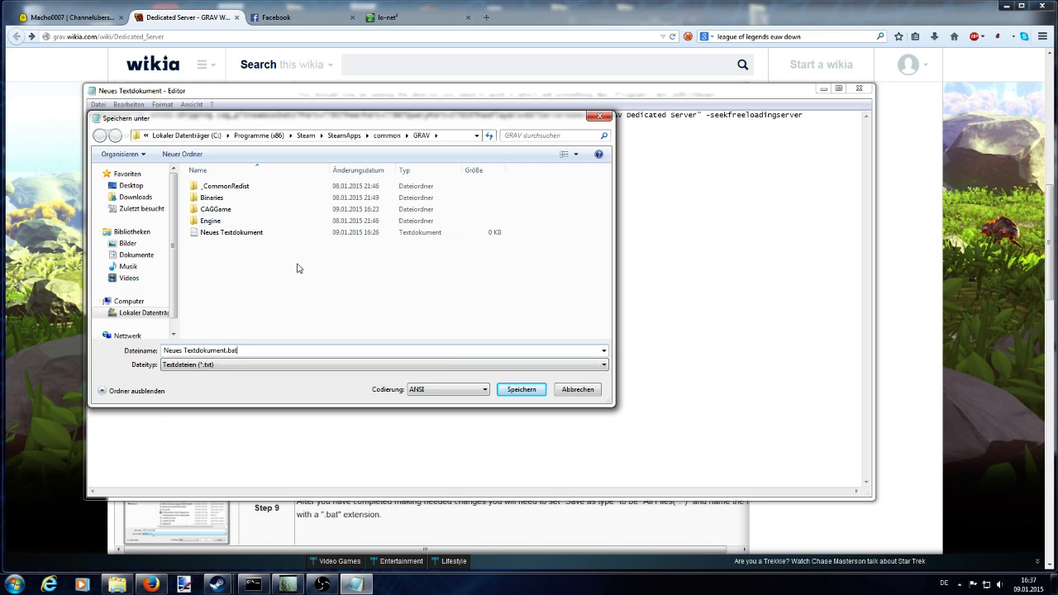
pyautogui.click(521, 390)
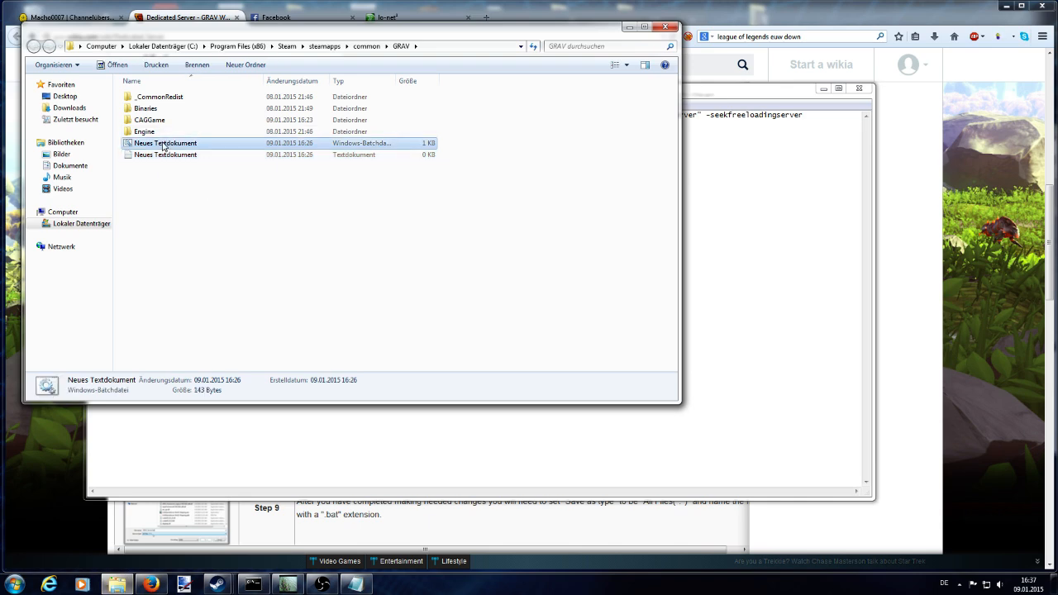
pyautogui.moveTo(165, 143)
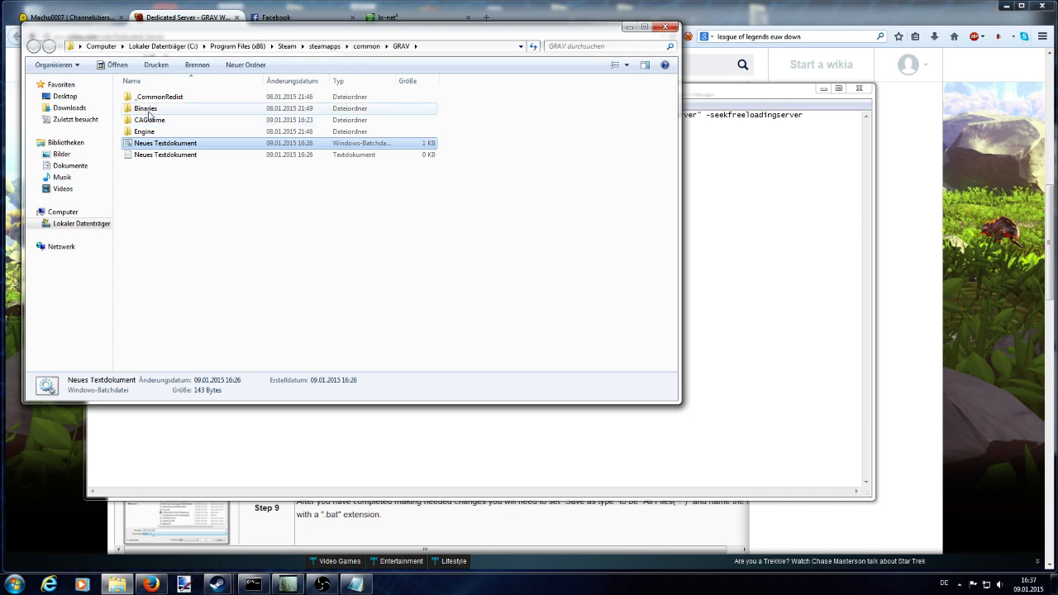
# Step: Move into Binaries > Win32 and select the Grav Server batch file
pyautogui.rightClick(164, 142)
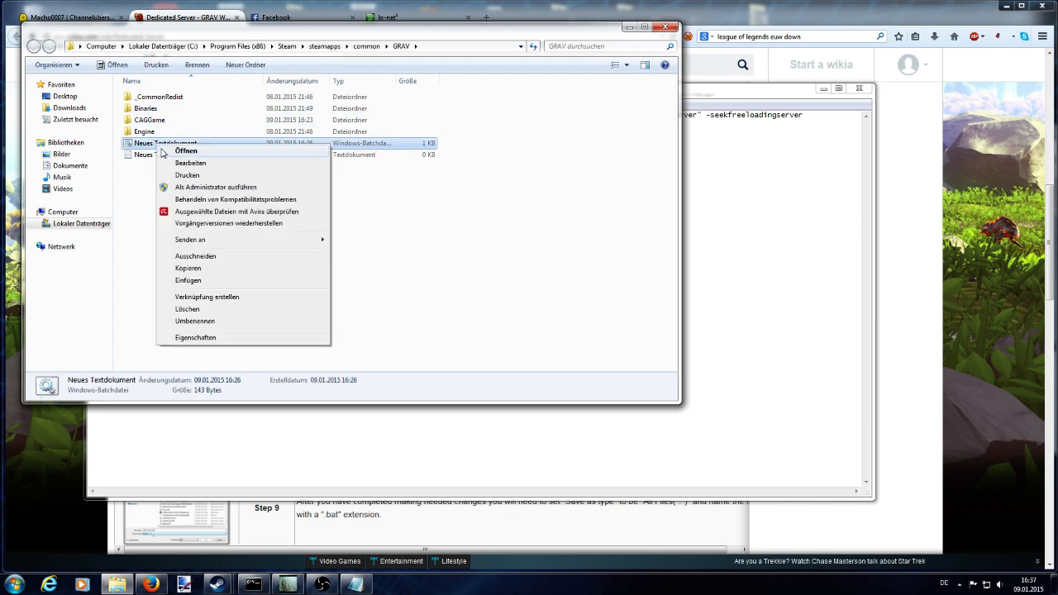
pyautogui.moveTo(187, 309)
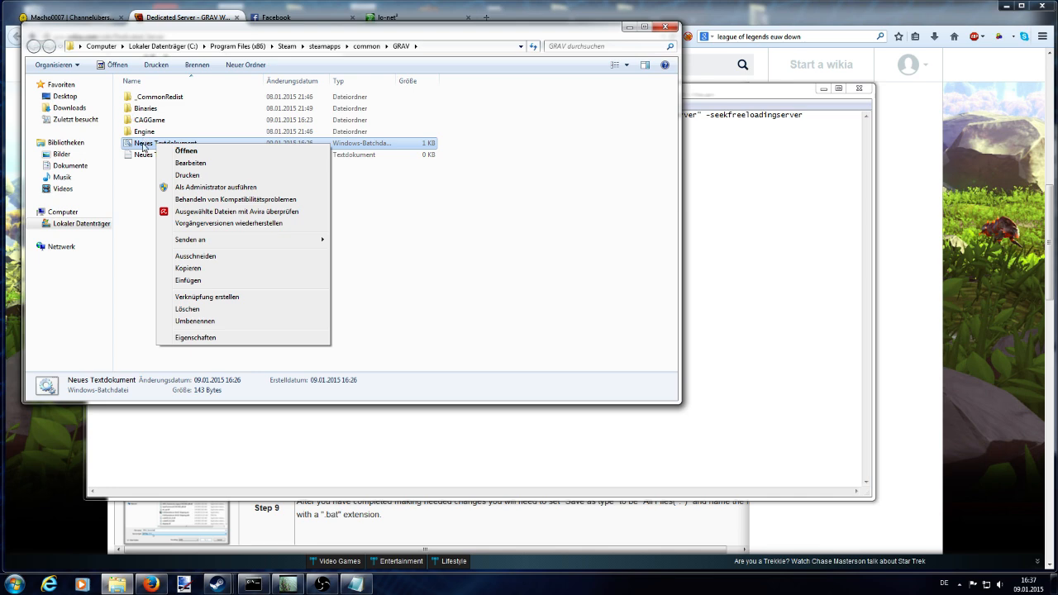
pyautogui.doubleClick(145, 109)
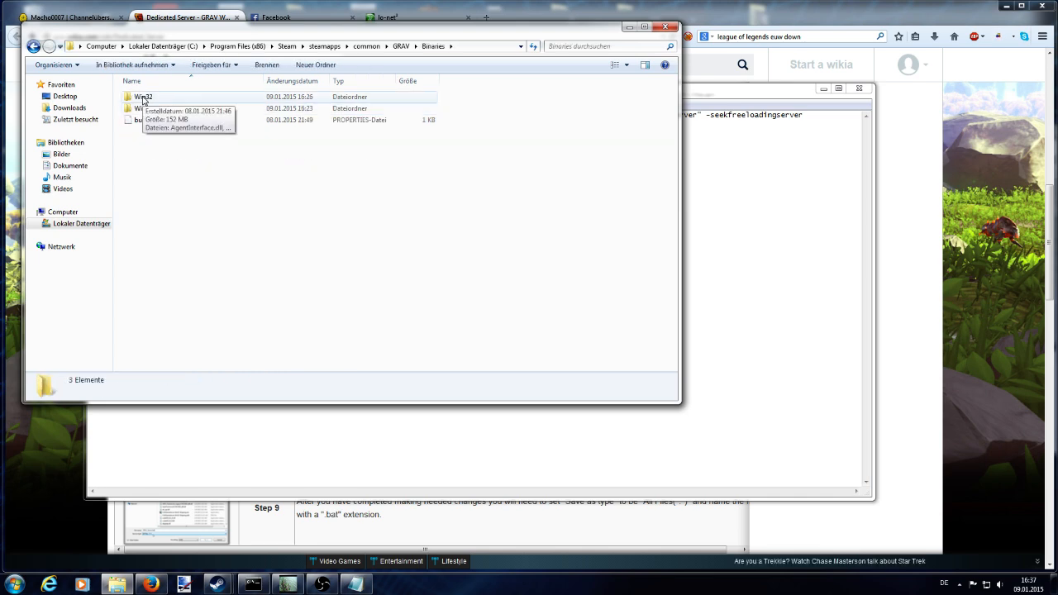
pyautogui.doubleClick(144, 96)
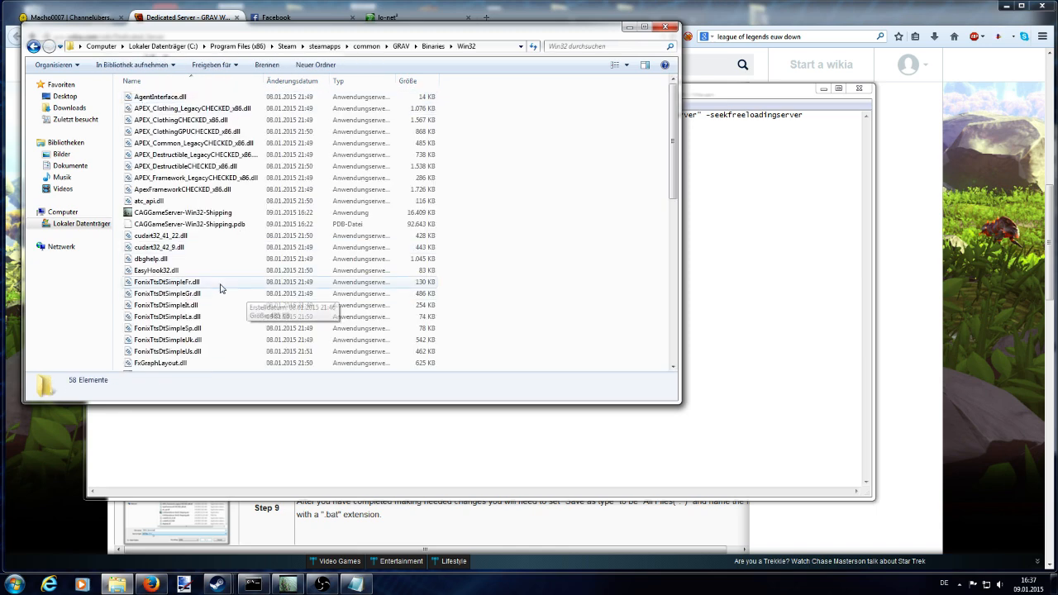
pyautogui.scroll(-3)
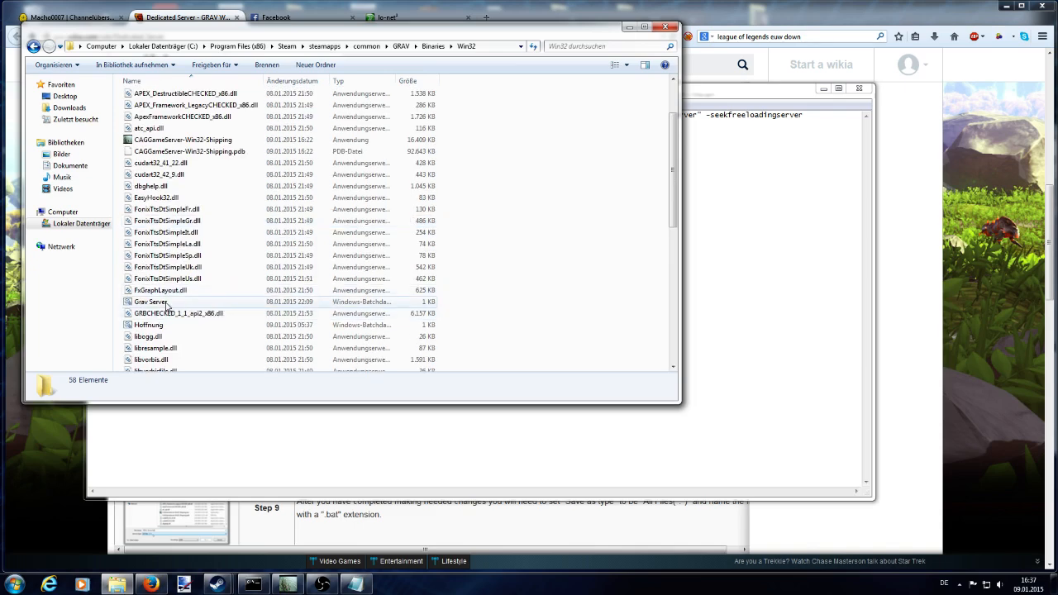
pyautogui.click(152, 301)
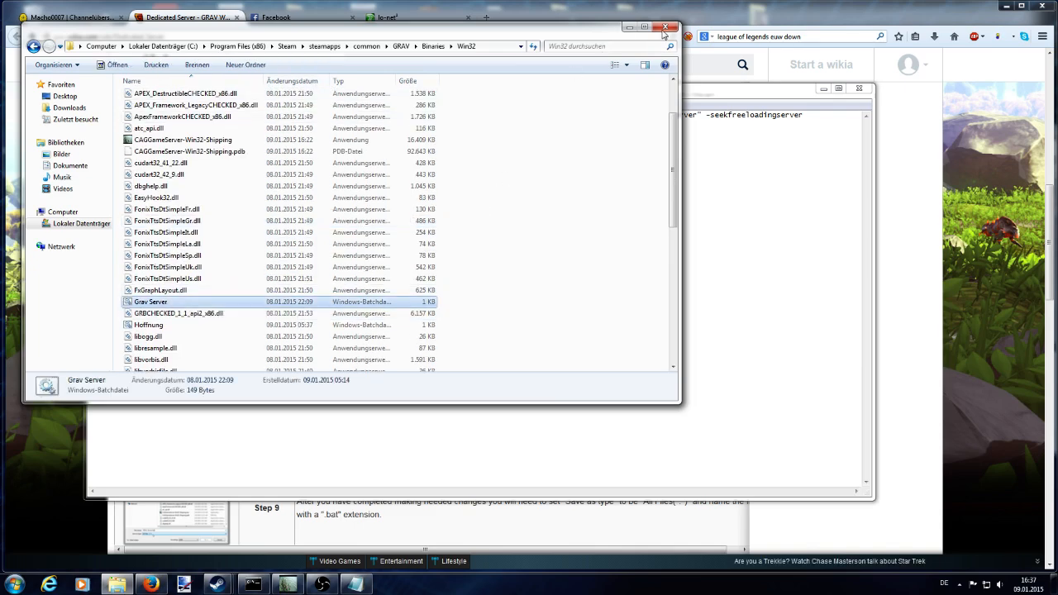
pyautogui.moveTo(152, 301)
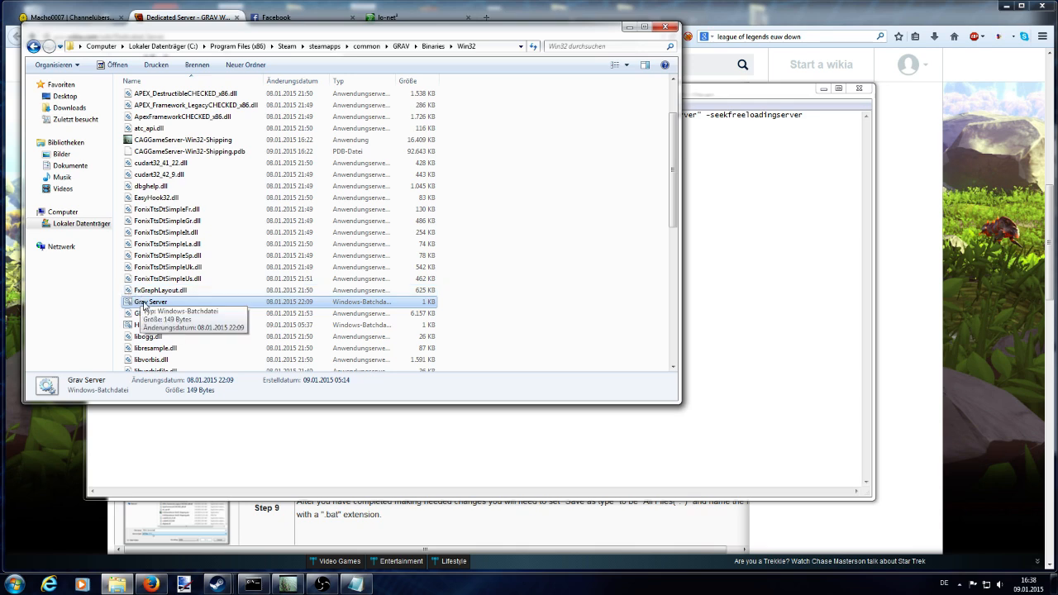
# Step: Send the Grav Server batch file to the desktop as a shortcut
pyautogui.rightClick(150, 301)
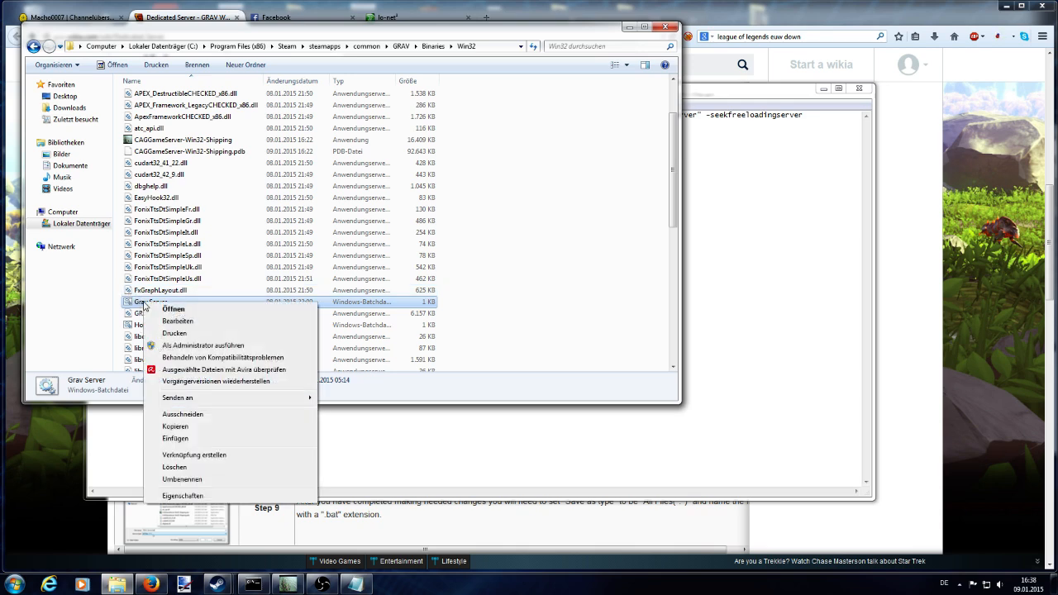
pyautogui.moveTo(195, 456)
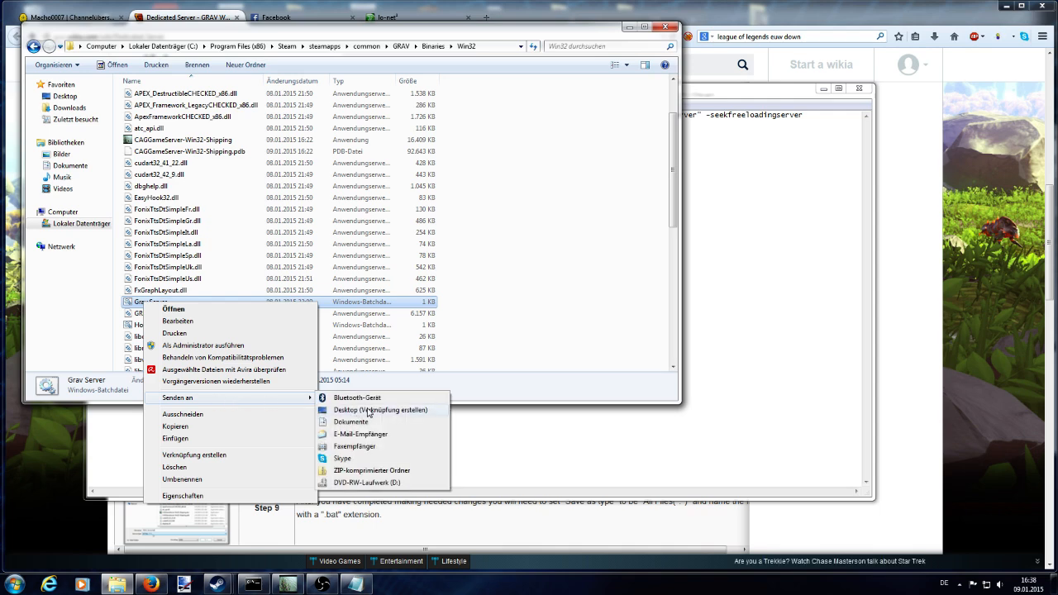
pyautogui.moveTo(371, 413)
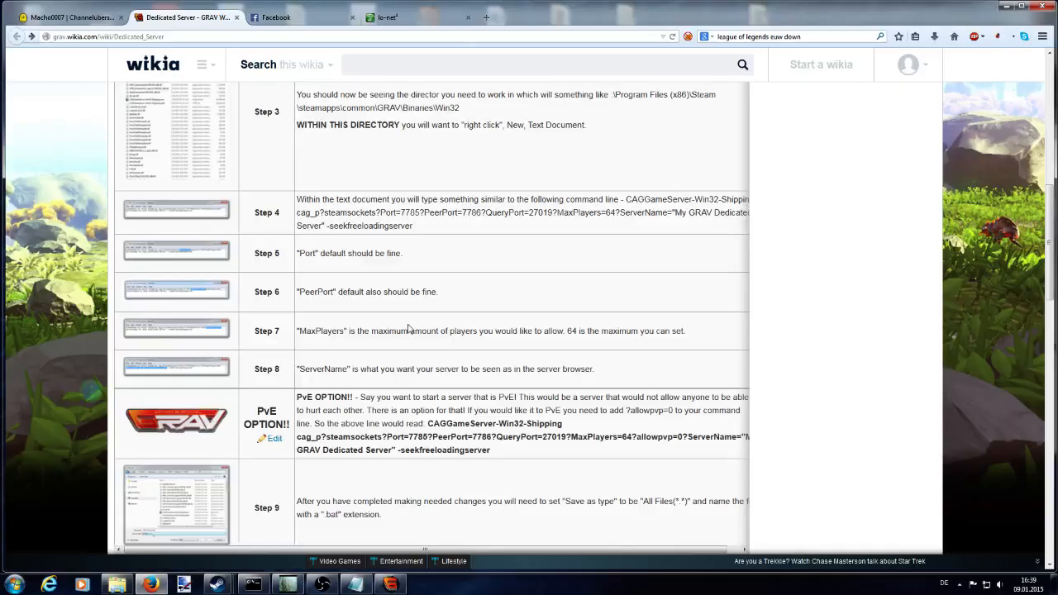
# Step: Scroll the wiki to the section on connecting to the local dedicated server
pyautogui.scroll(-3)
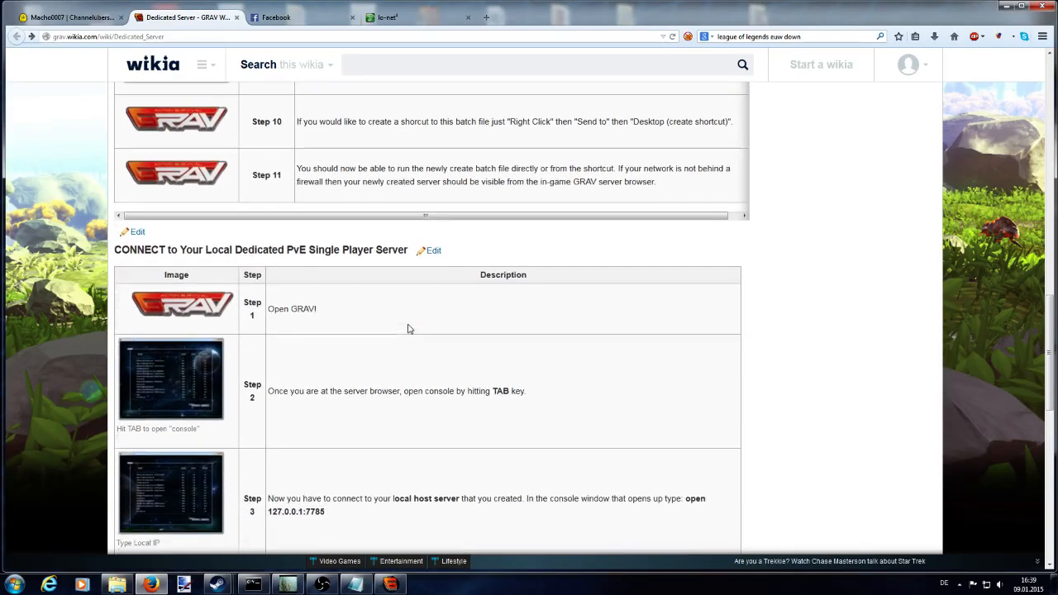
pyautogui.scroll(-3)
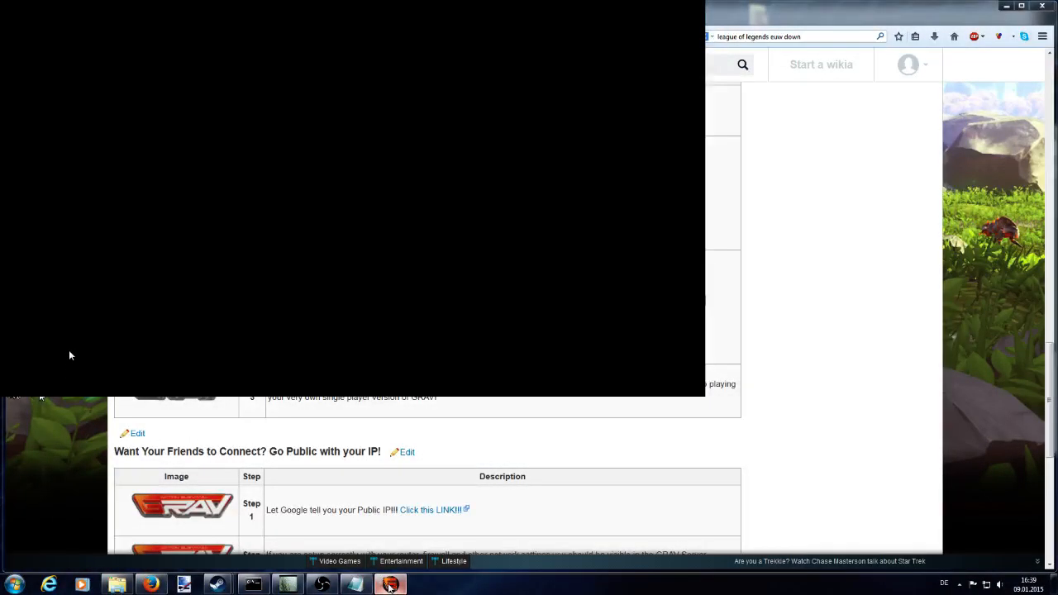
# Step: Switch to GRAV and connect to the local server at 127.0.0.1:7785
pyautogui.press('alt+tab')
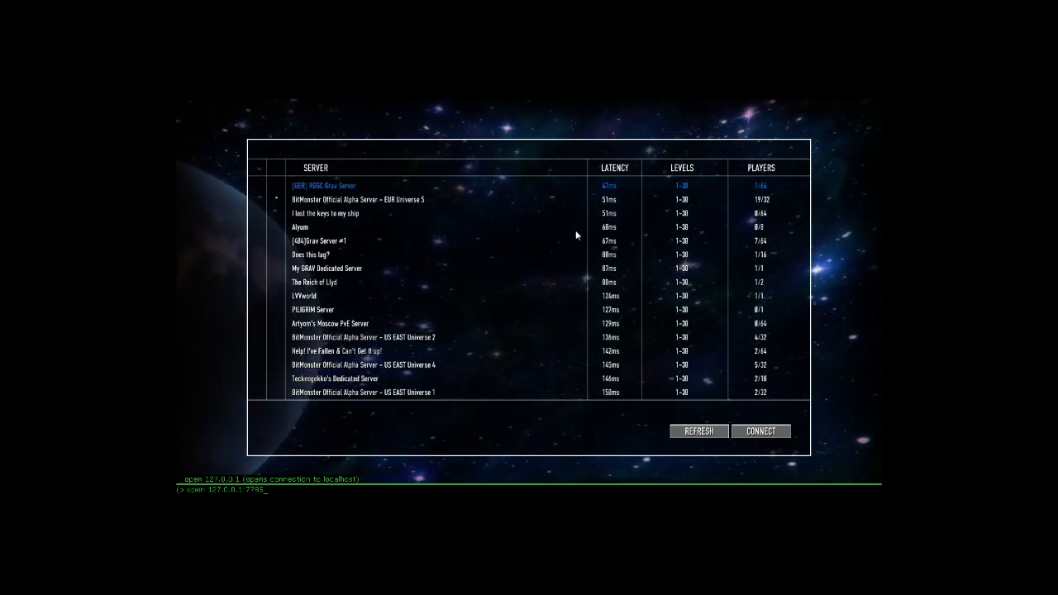
pyautogui.moveTo(219, 499)
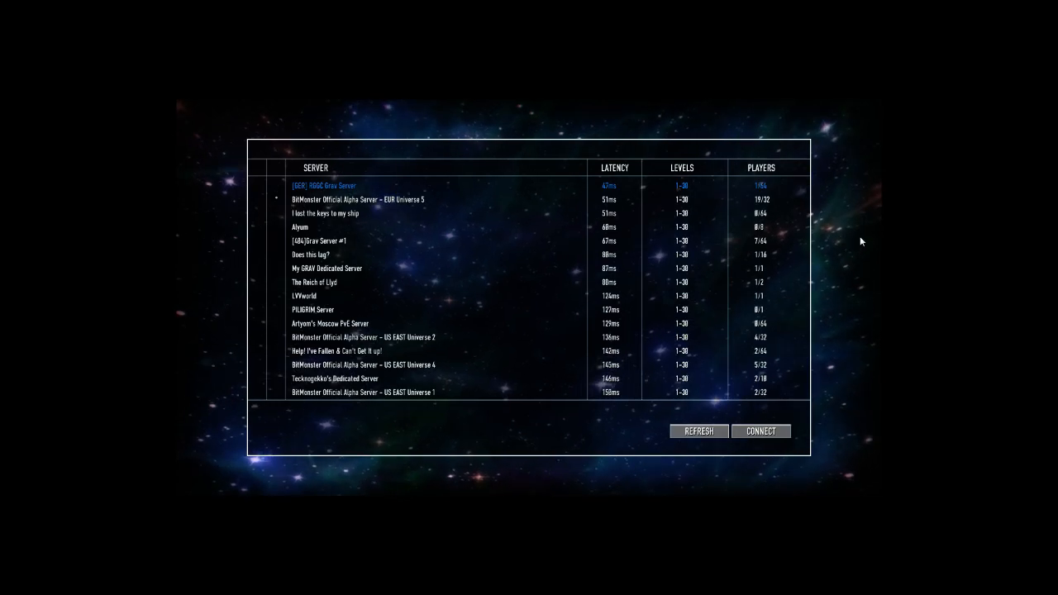
pyautogui.click(761, 430)
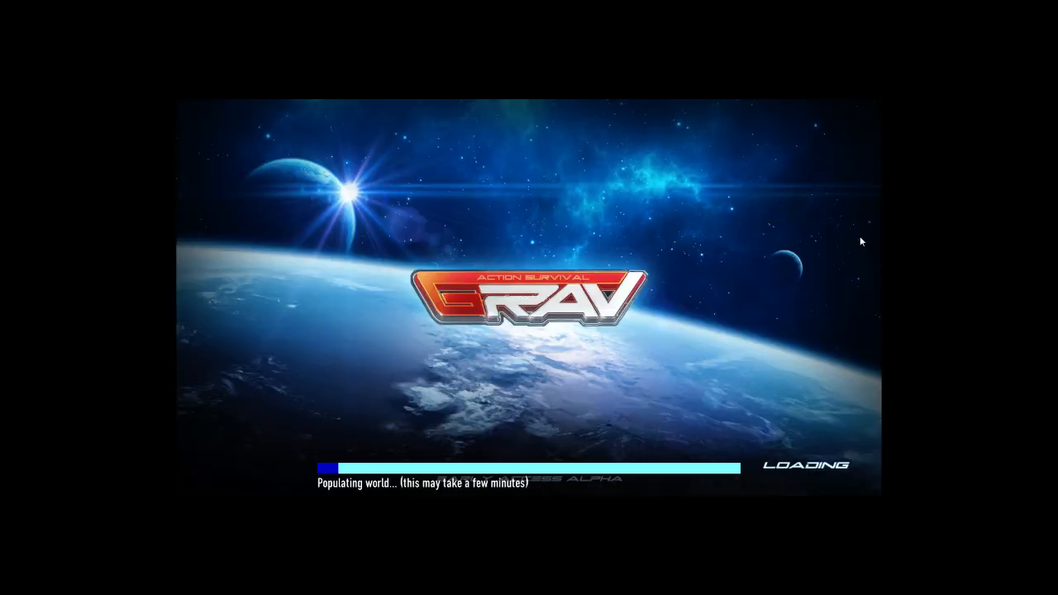